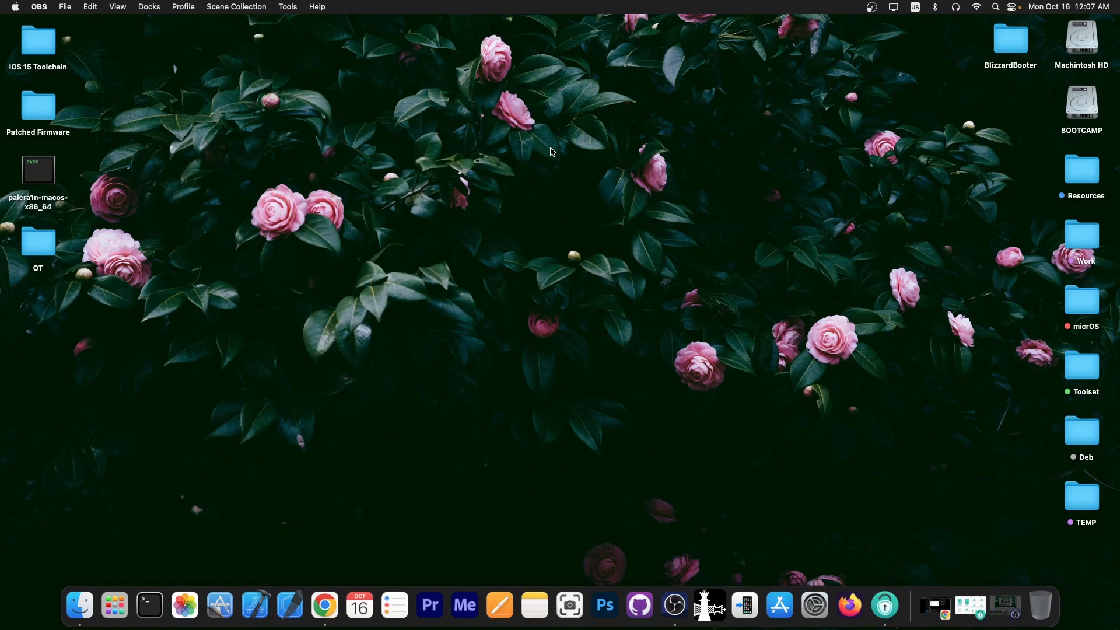
mouse_move(843, 546)
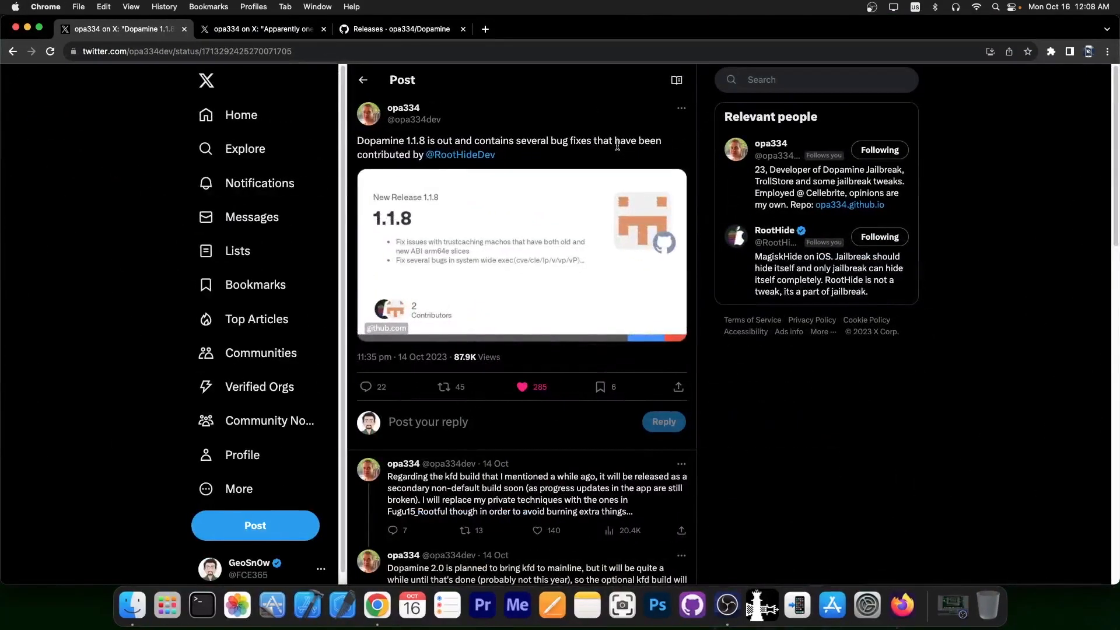
mouse_move(631, 150)
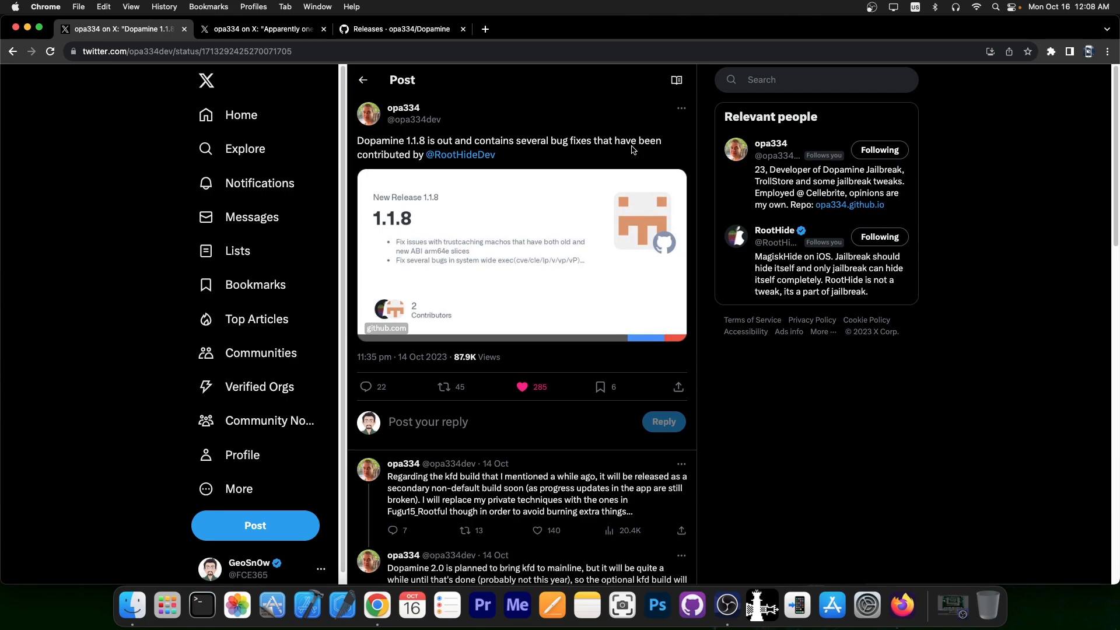
mouse_move(461, 154)
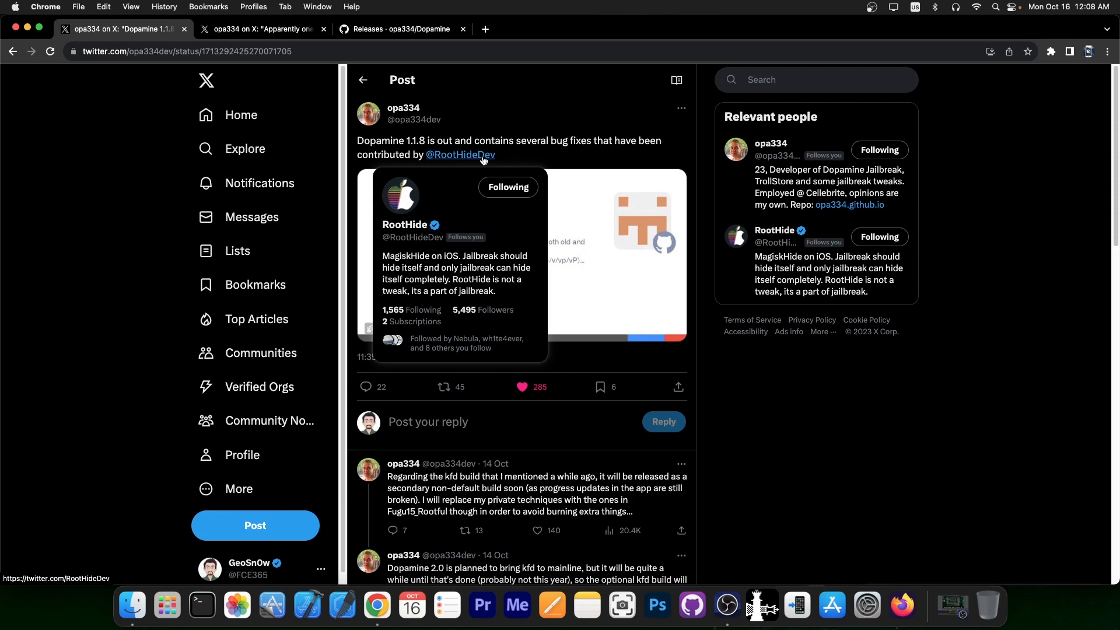
Switch to the second tab with opa334's Filza shell fix post.
left_click(261, 29)
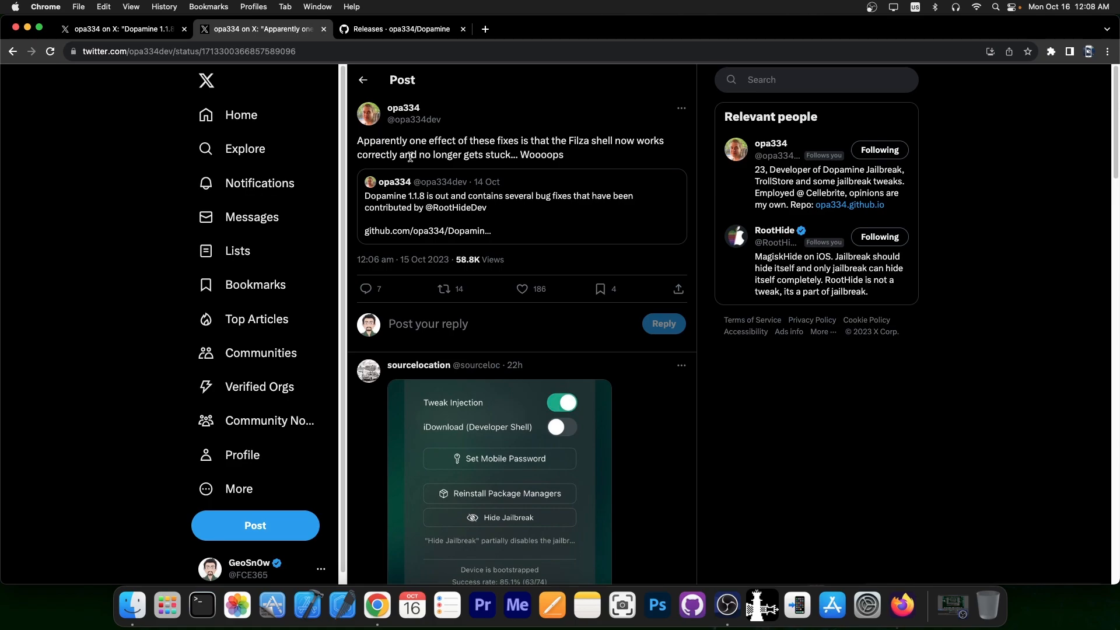
mouse_move(650, 113)
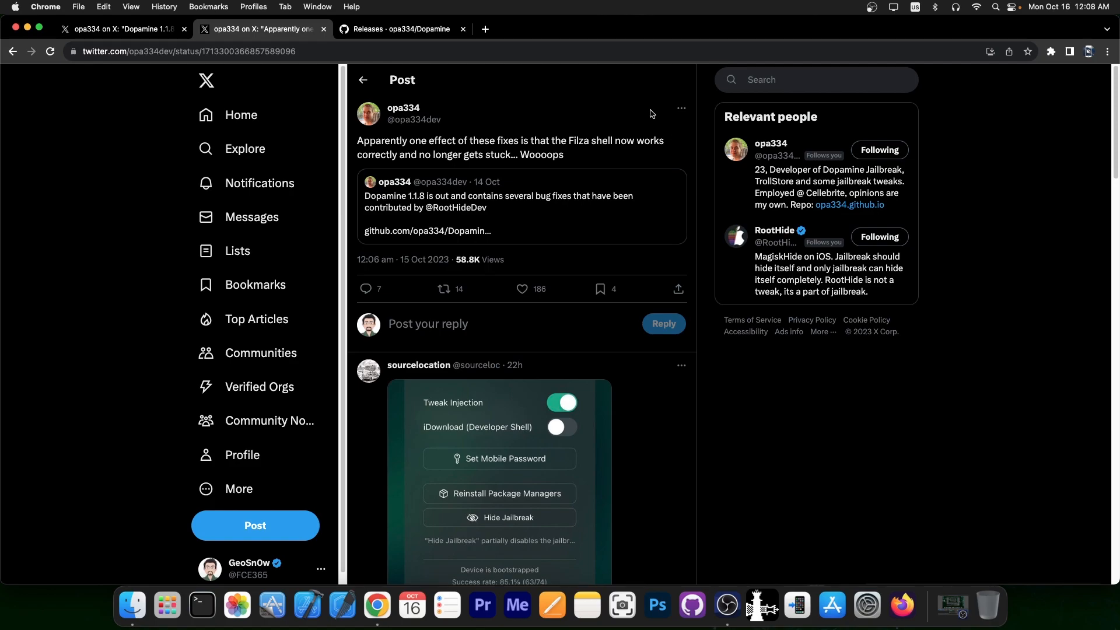
Switch to the 'Releases - opa334/Dopamine' GitHub tab.
left_click(398, 28)
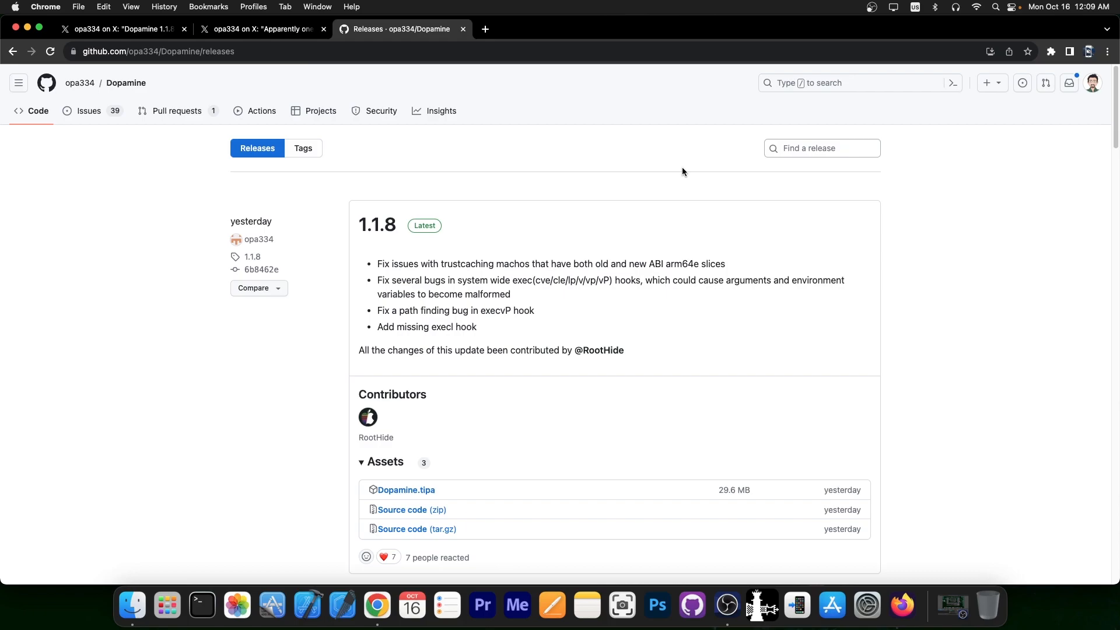
mouse_move(645, 175)
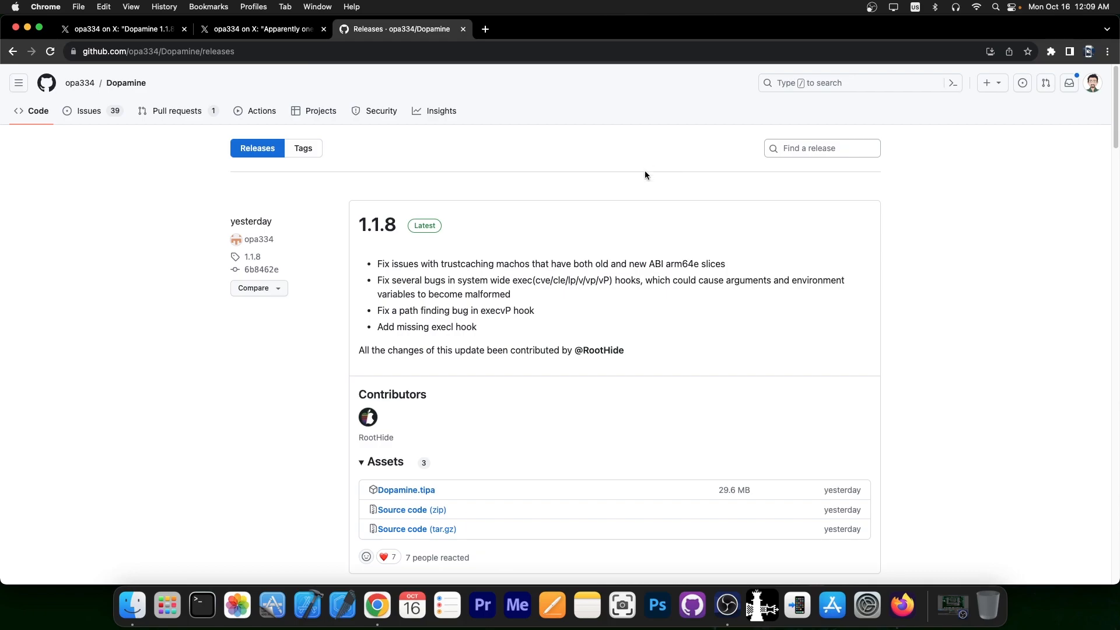
Scroll to the Dopamine.tipa asset and back, then return to the first tab.
scroll("down", 3)
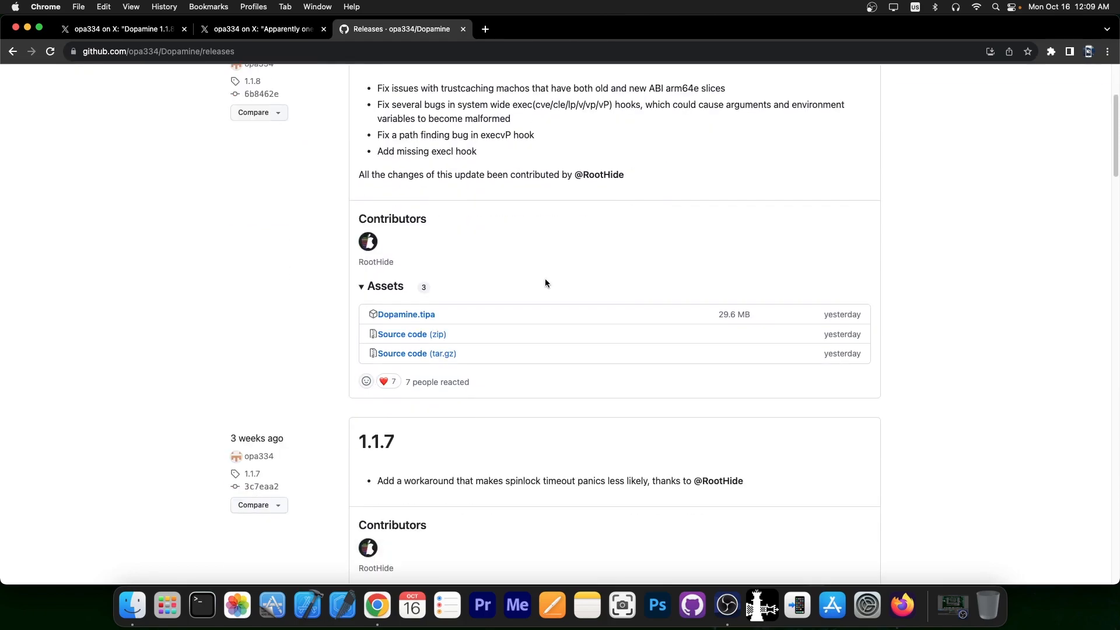
mouse_move(406, 314)
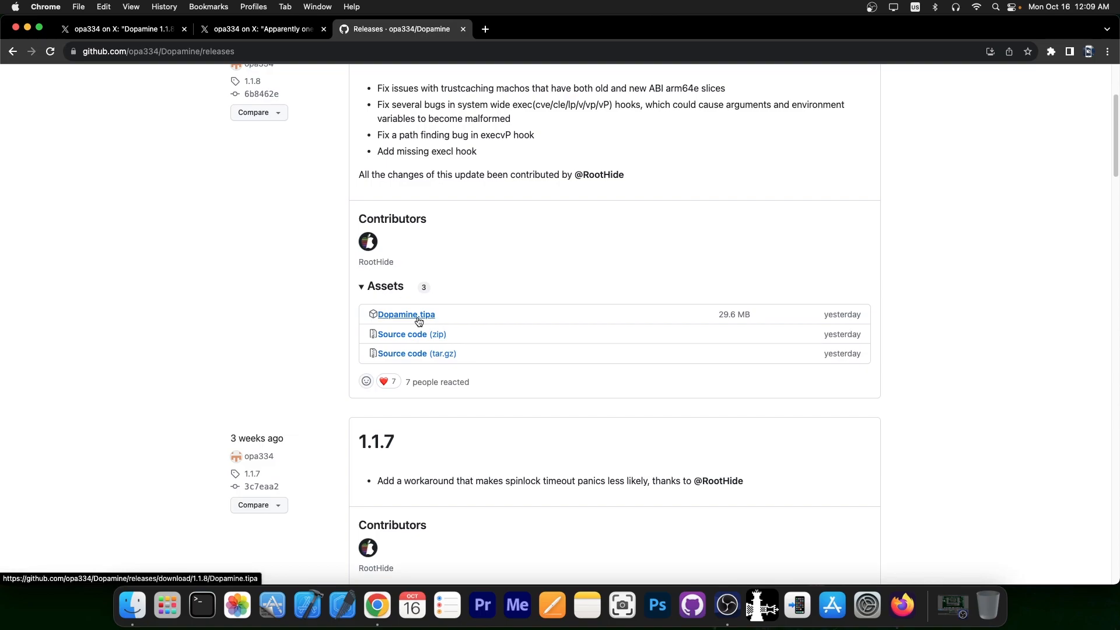
mouse_move(439, 320)
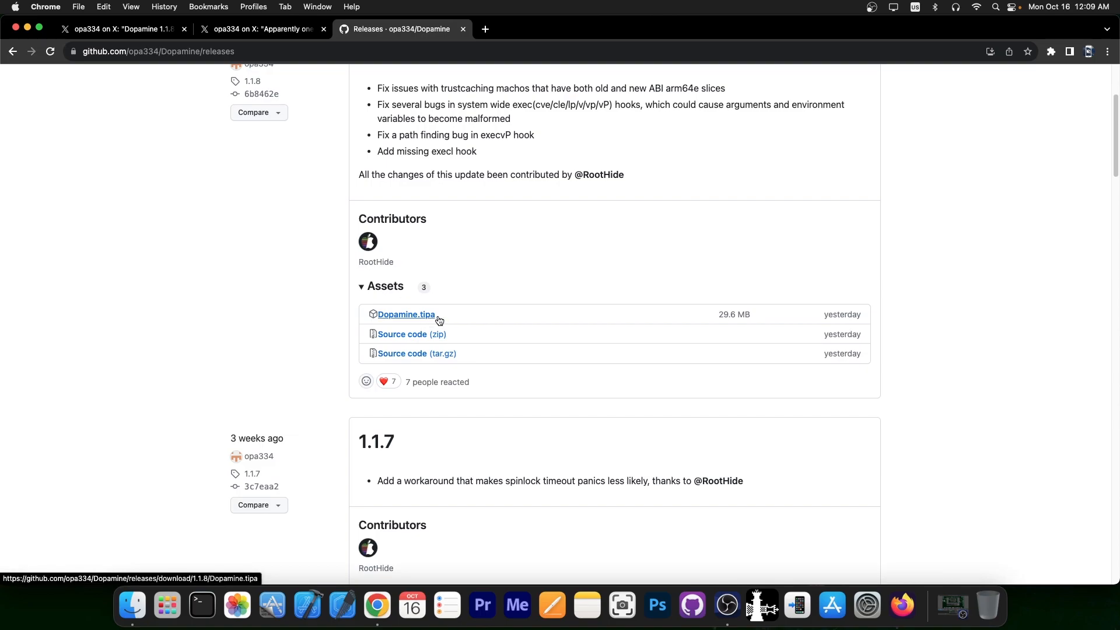
mouse_move(456, 318)
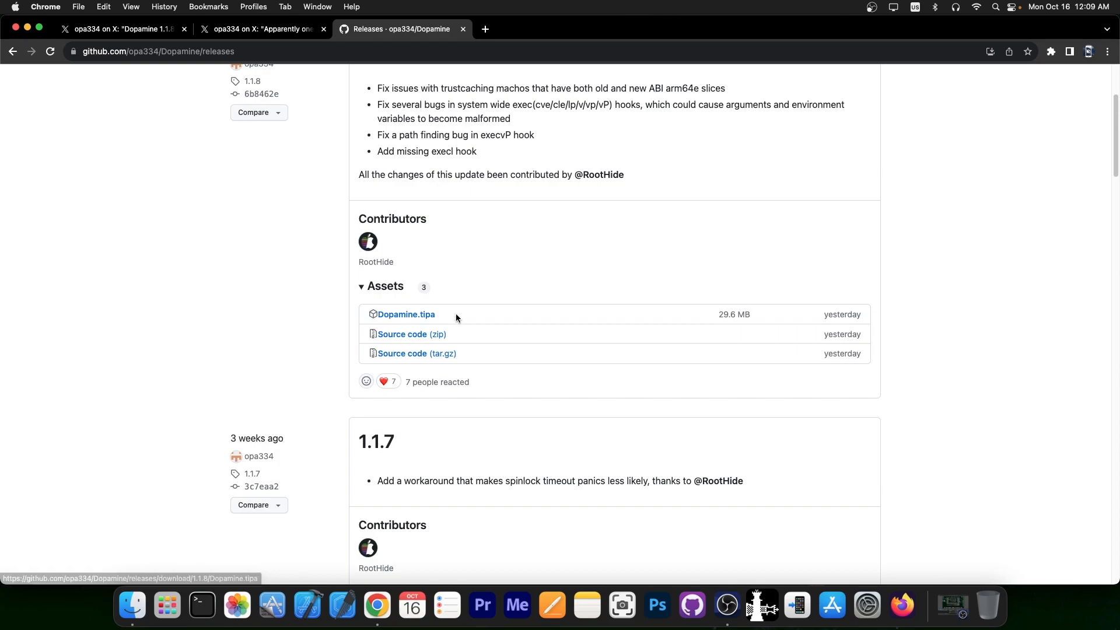
scroll("up", 3)
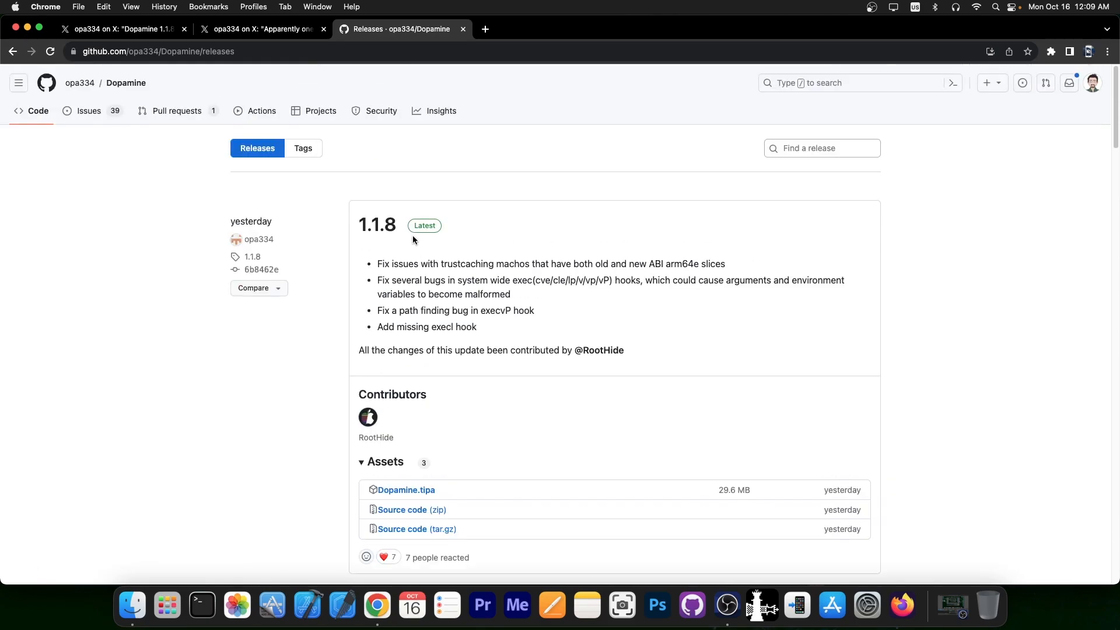
mouse_move(176, 110)
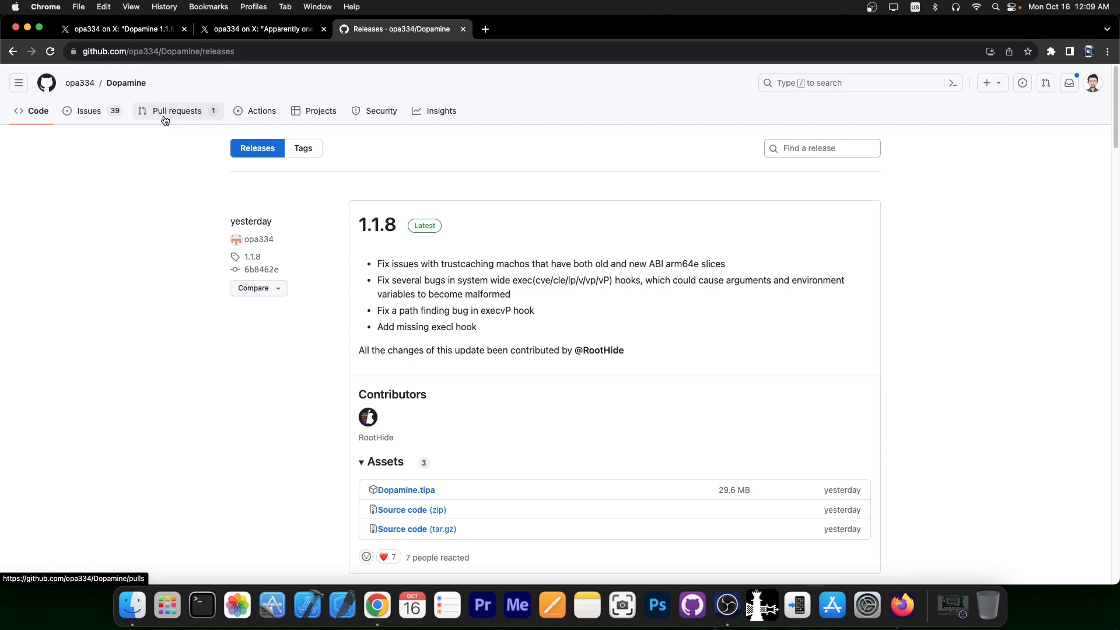
left_click(122, 29)
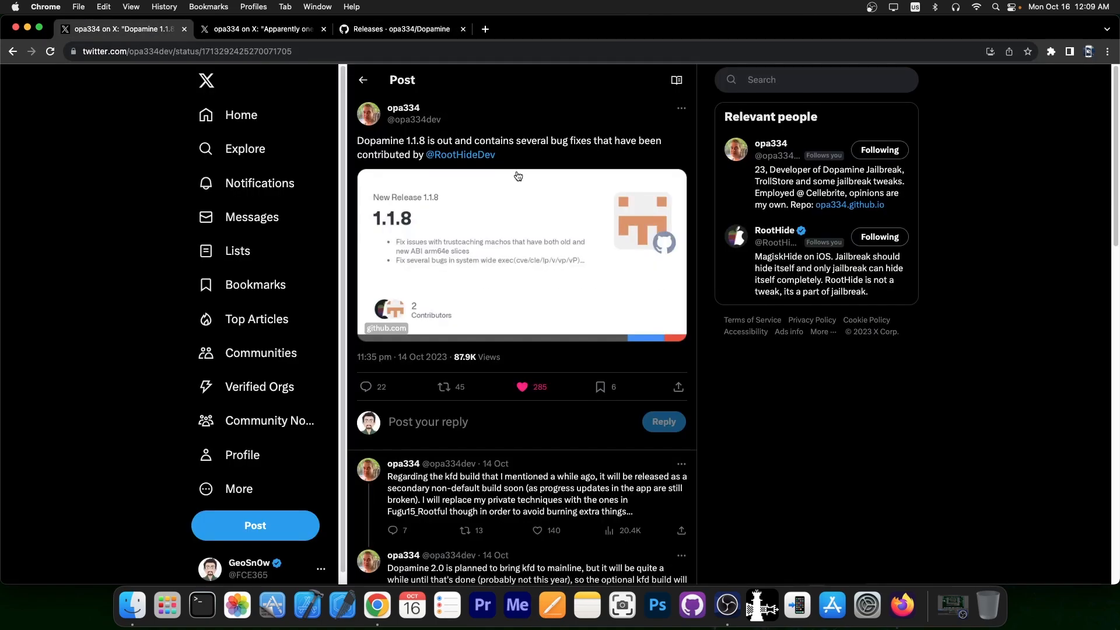
Open opa334's Dopamine 2.0 kfd post from the replies, then return to the Releases tab.
scroll("down", 3)
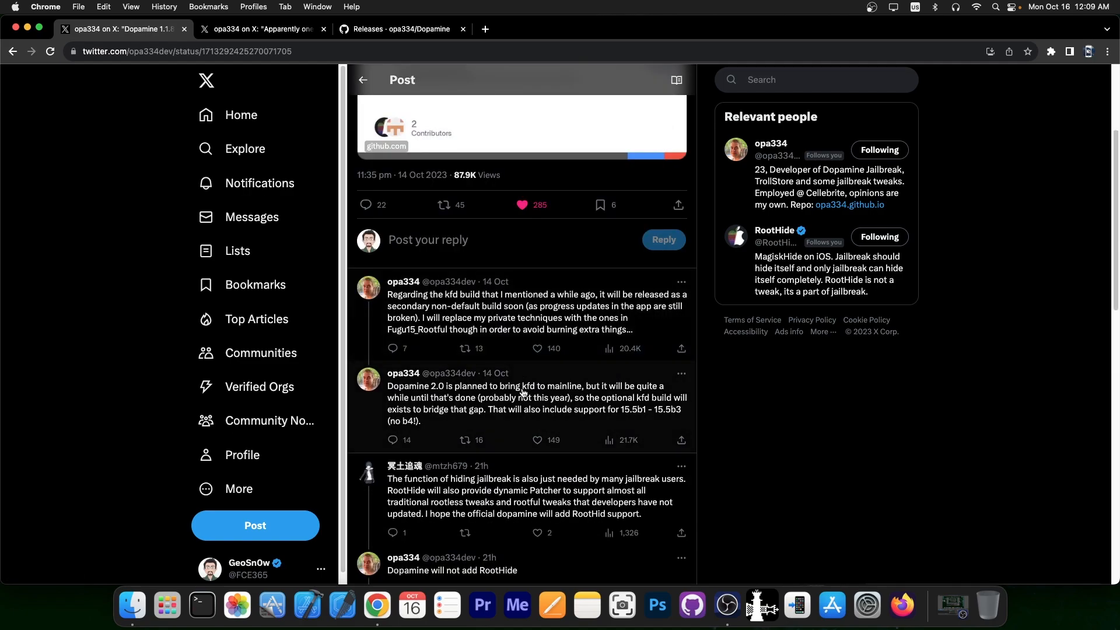
left_click(522, 403)
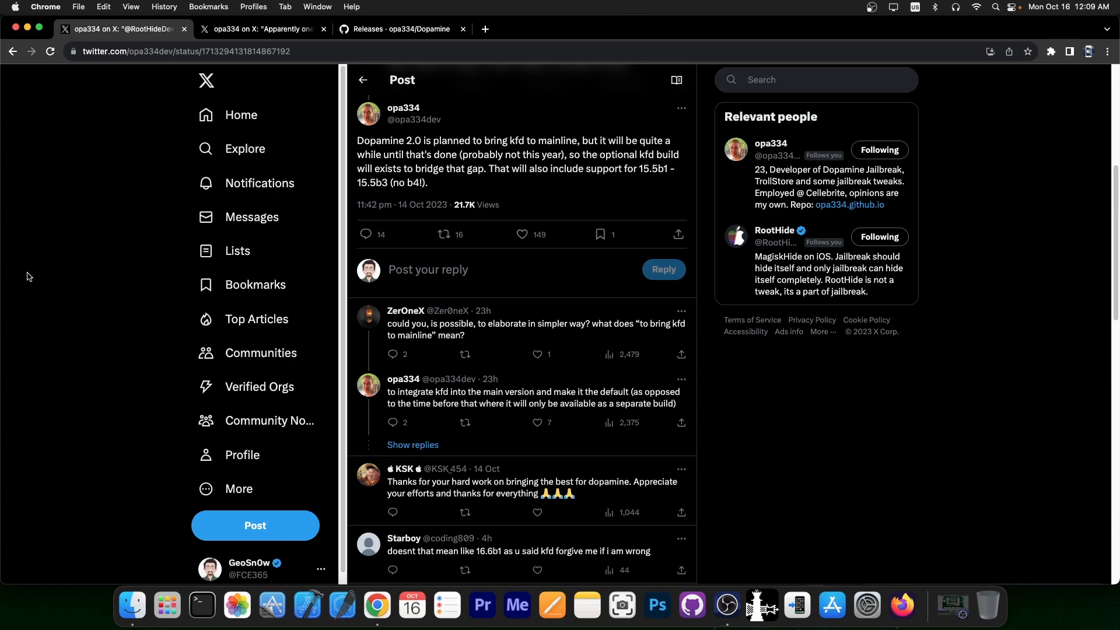
mouse_move(477, 156)
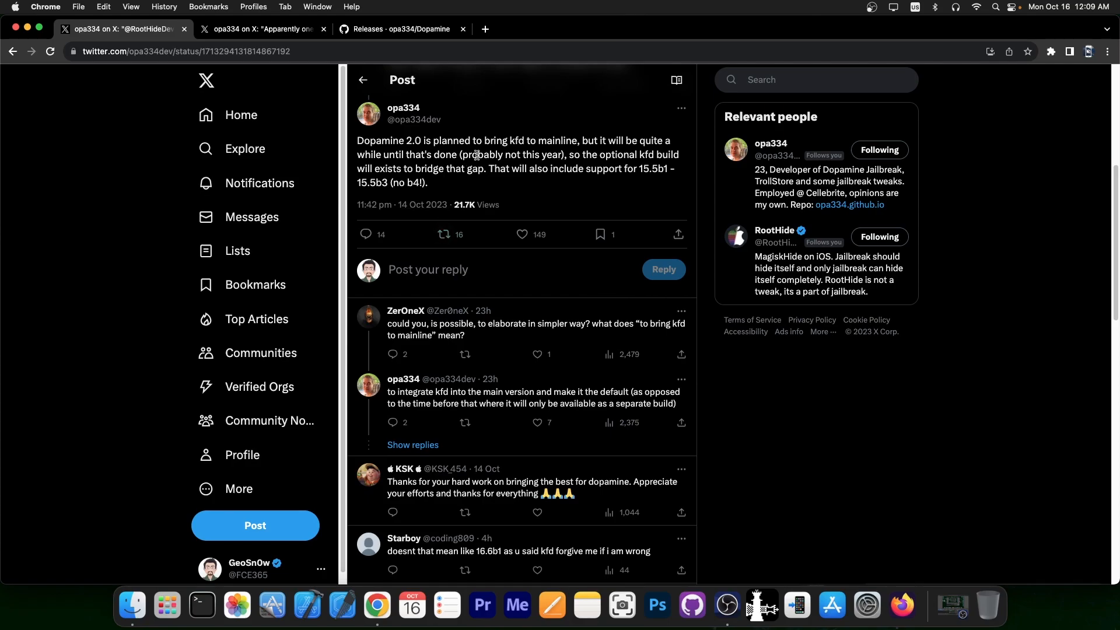
left_click(400, 28)
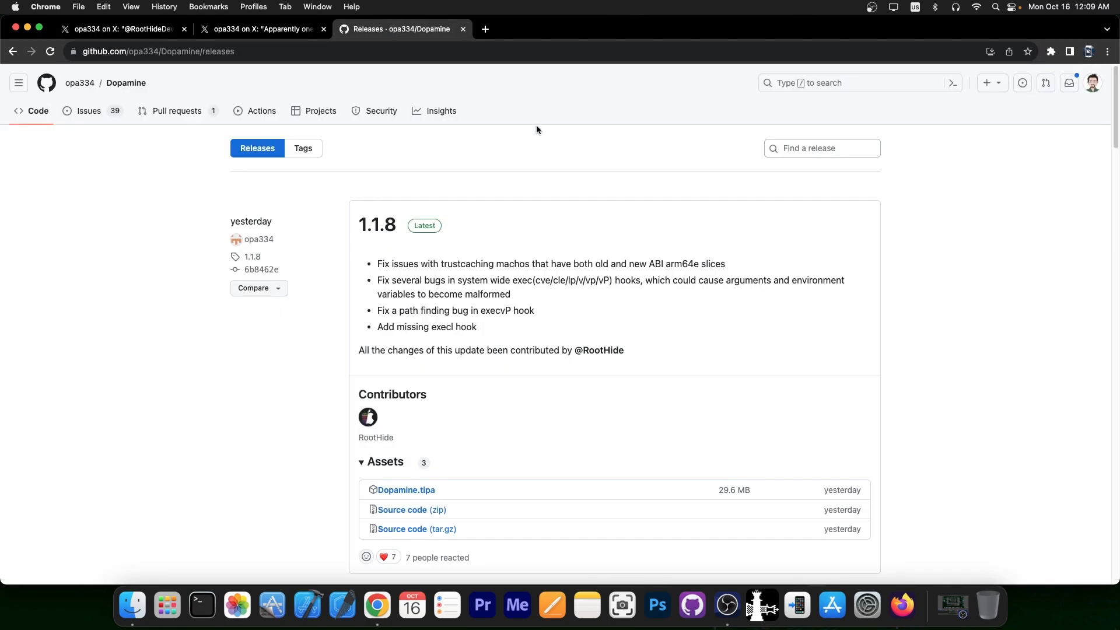